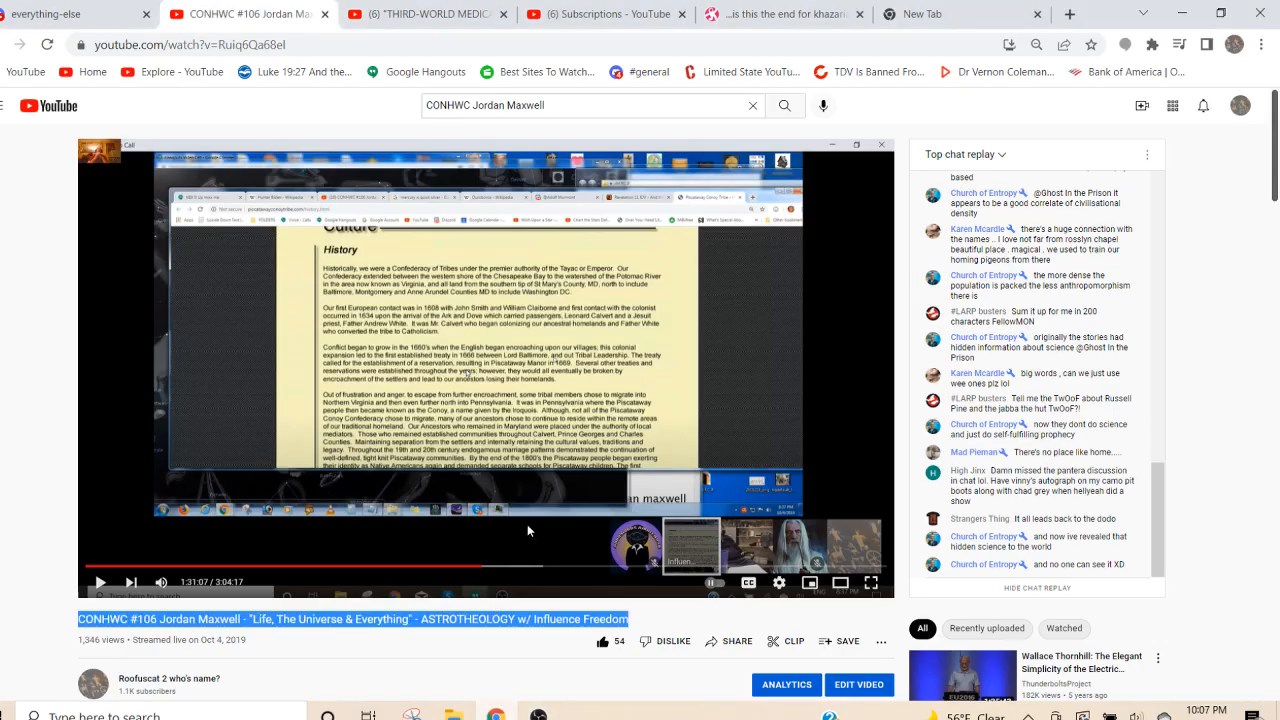
# Put the Jordan Maxwell livestream replay into fullscreen playback.
pyautogui.click(868, 580)
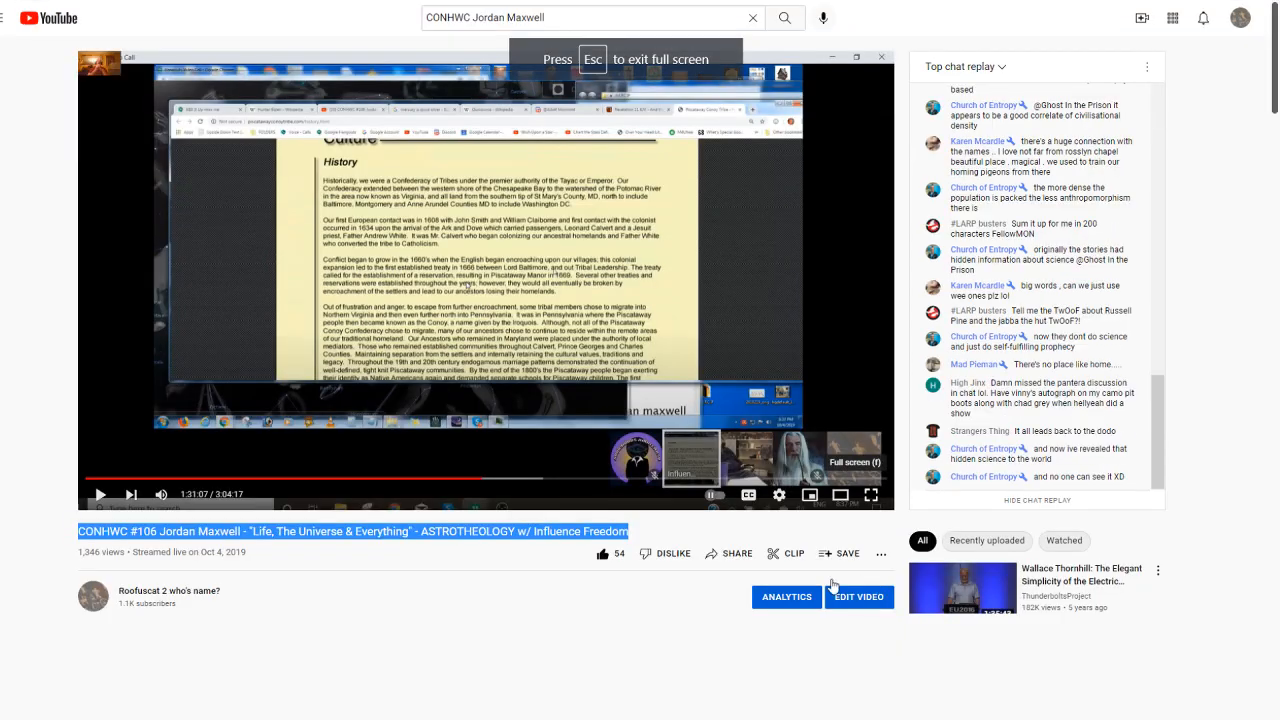
pyautogui.click(870, 494)
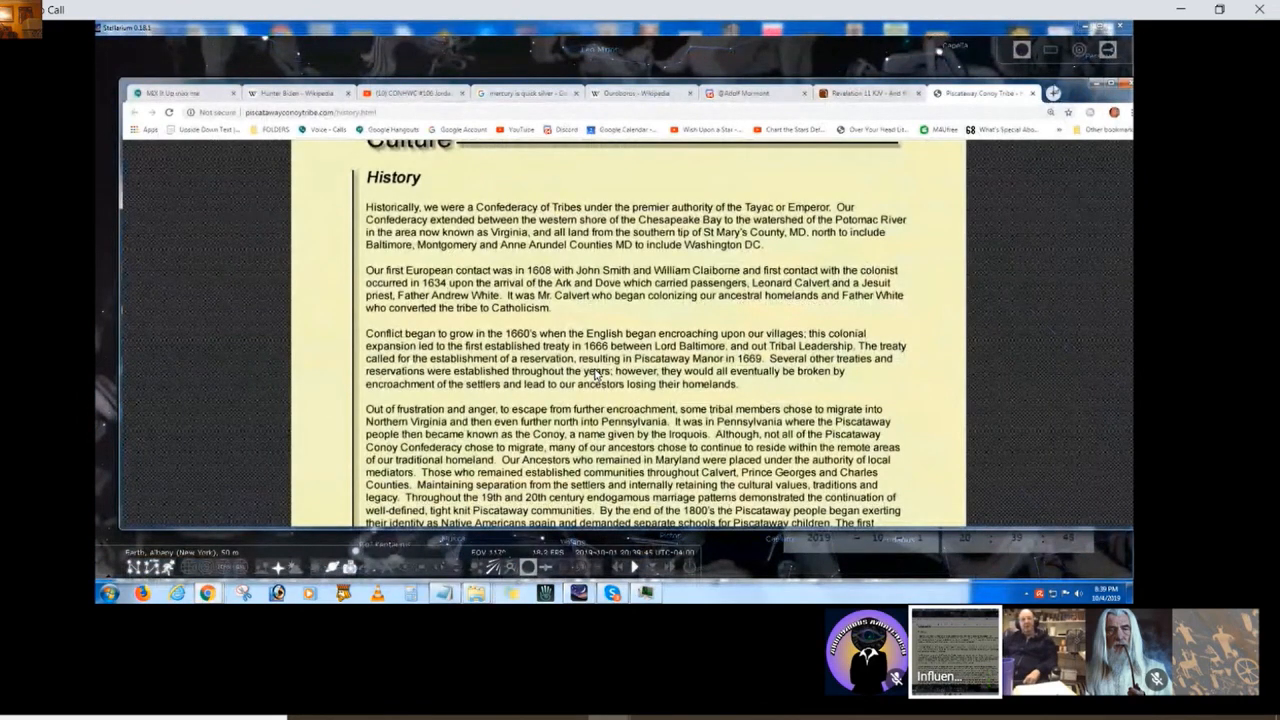
pyautogui.click(1052, 94)
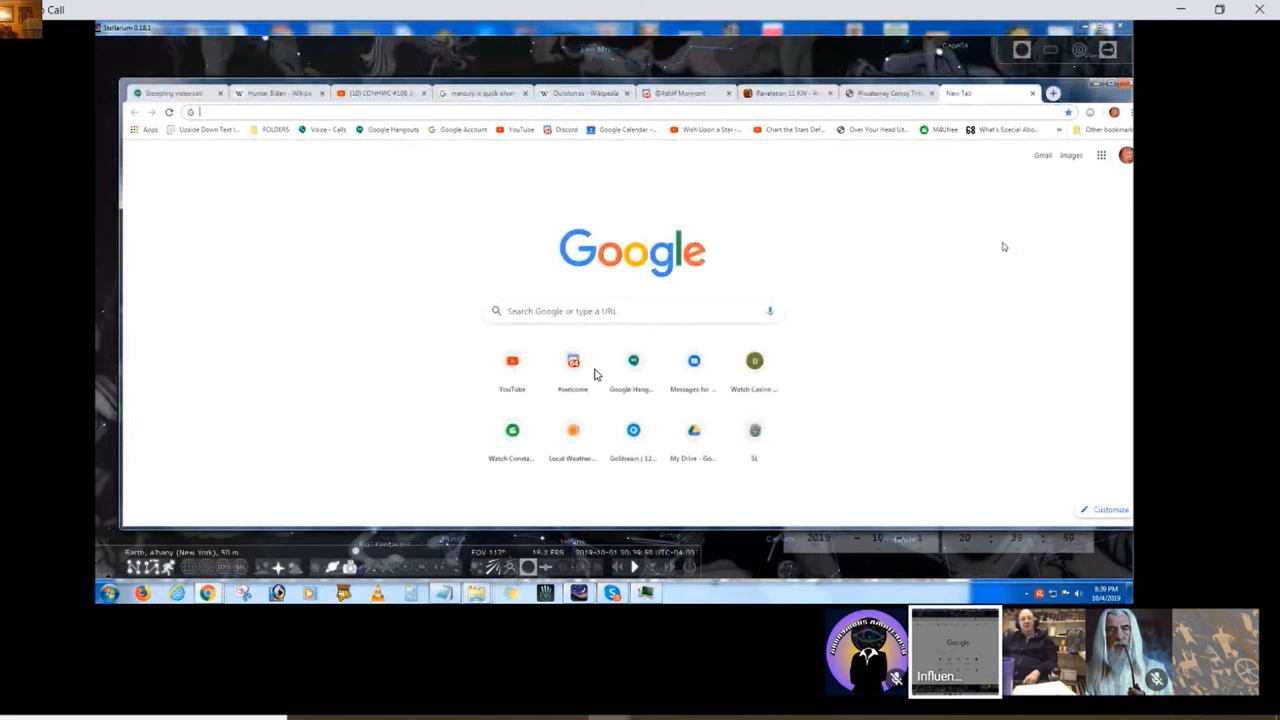
pyautogui.click(1126, 156)
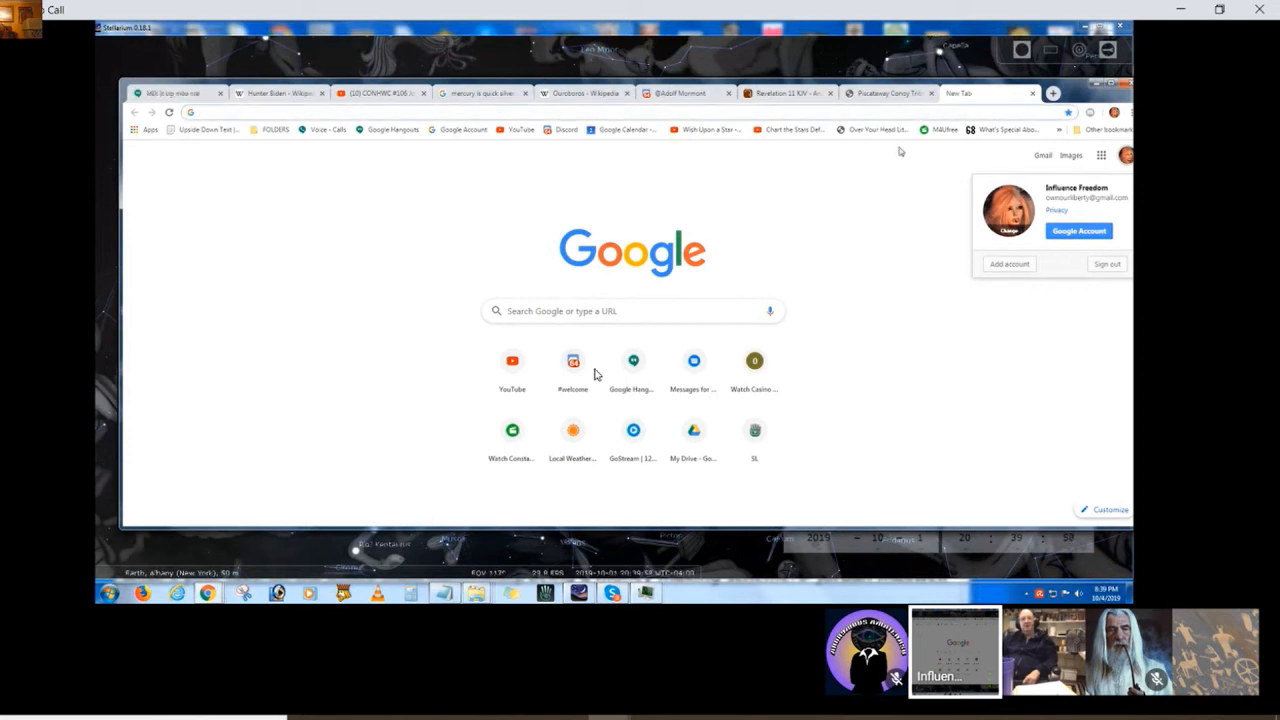
pyautogui.write('face/off')
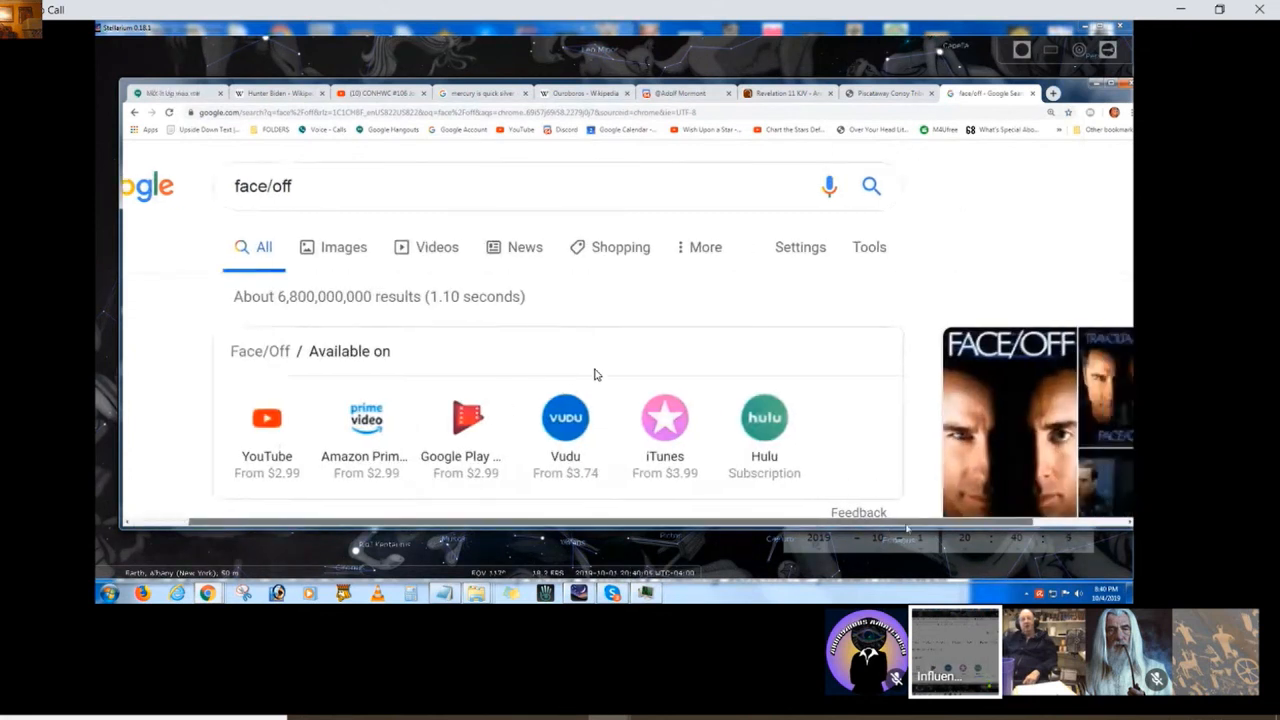
pyautogui.scroll(-3)
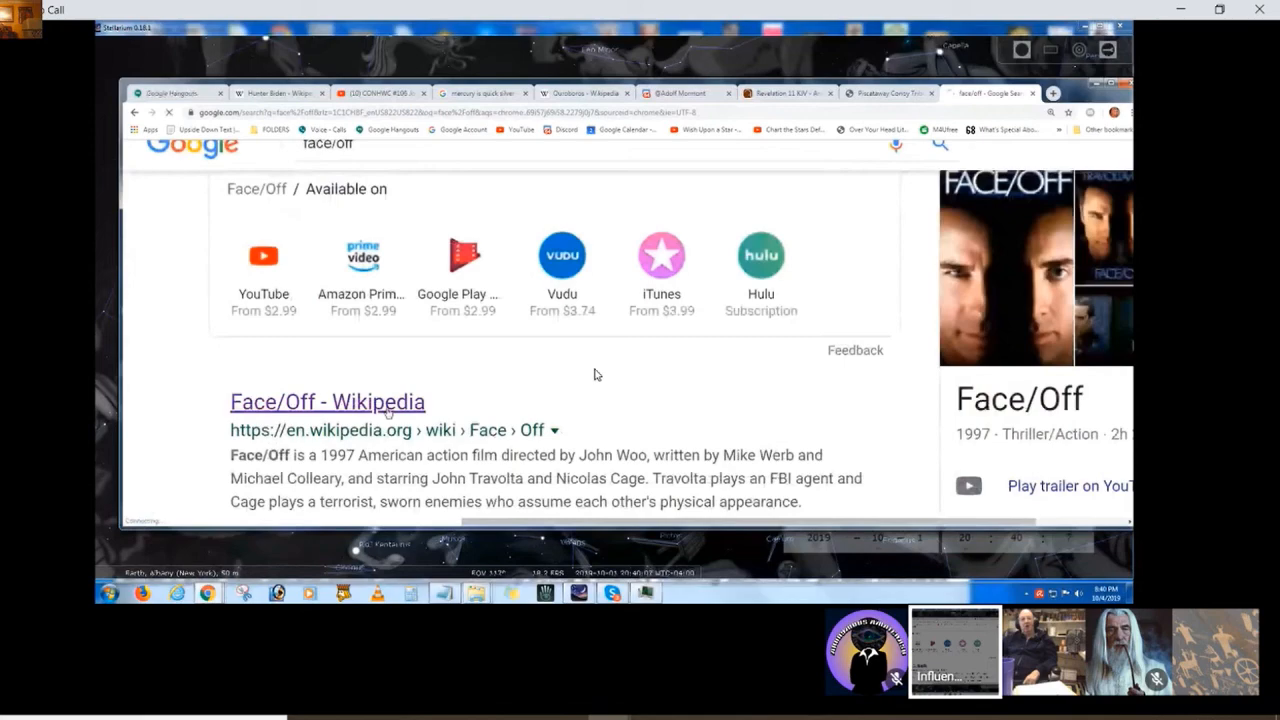
pyautogui.click(328, 400)
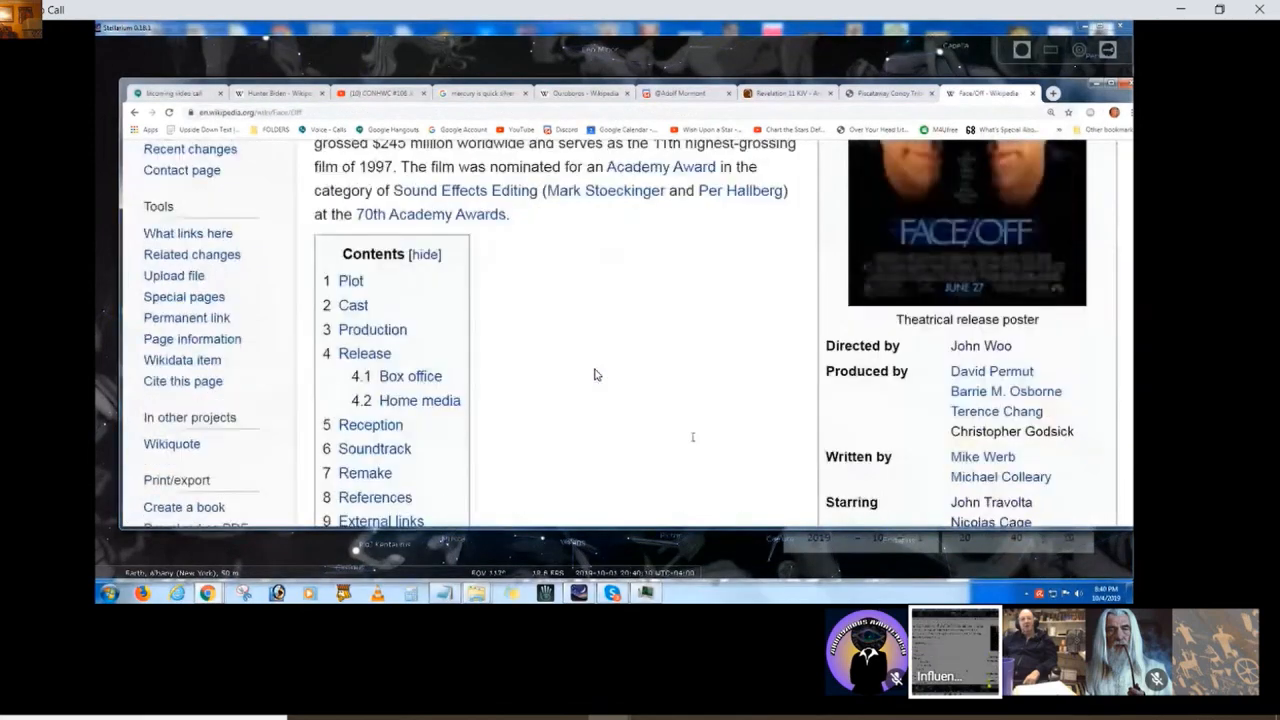
pyautogui.scroll(-3)
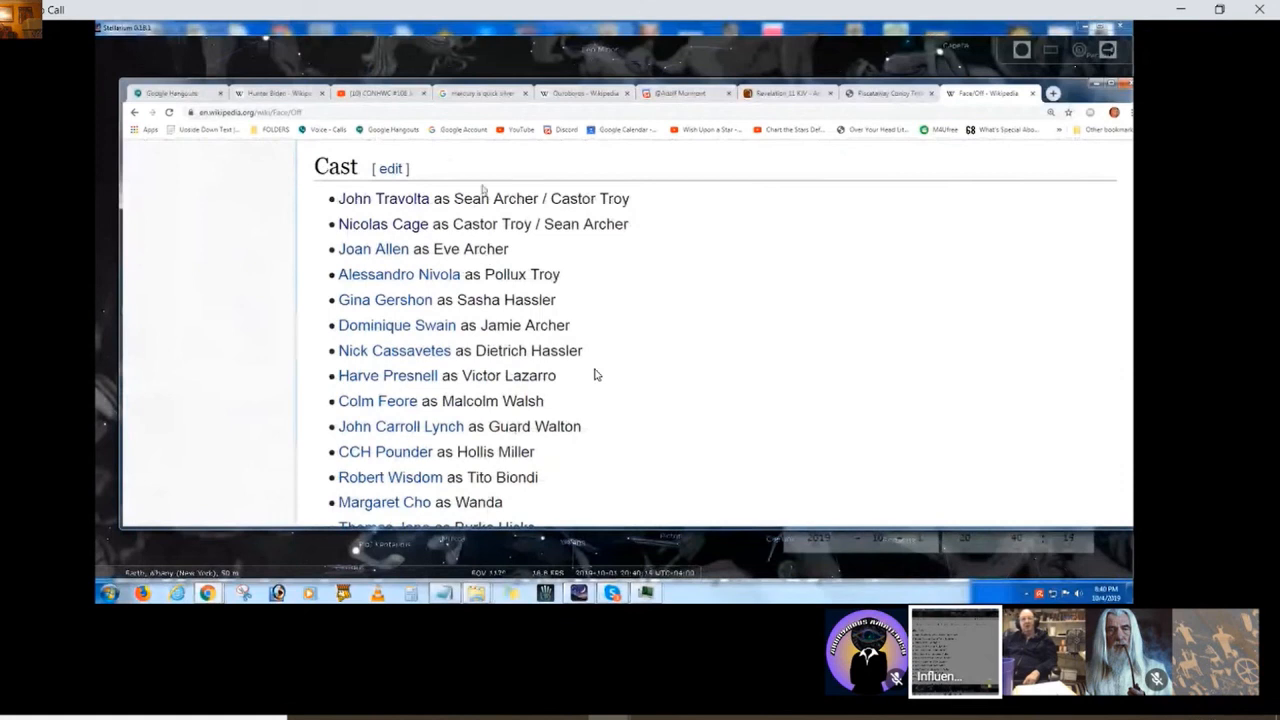
pyautogui.doubleClick(516, 198)
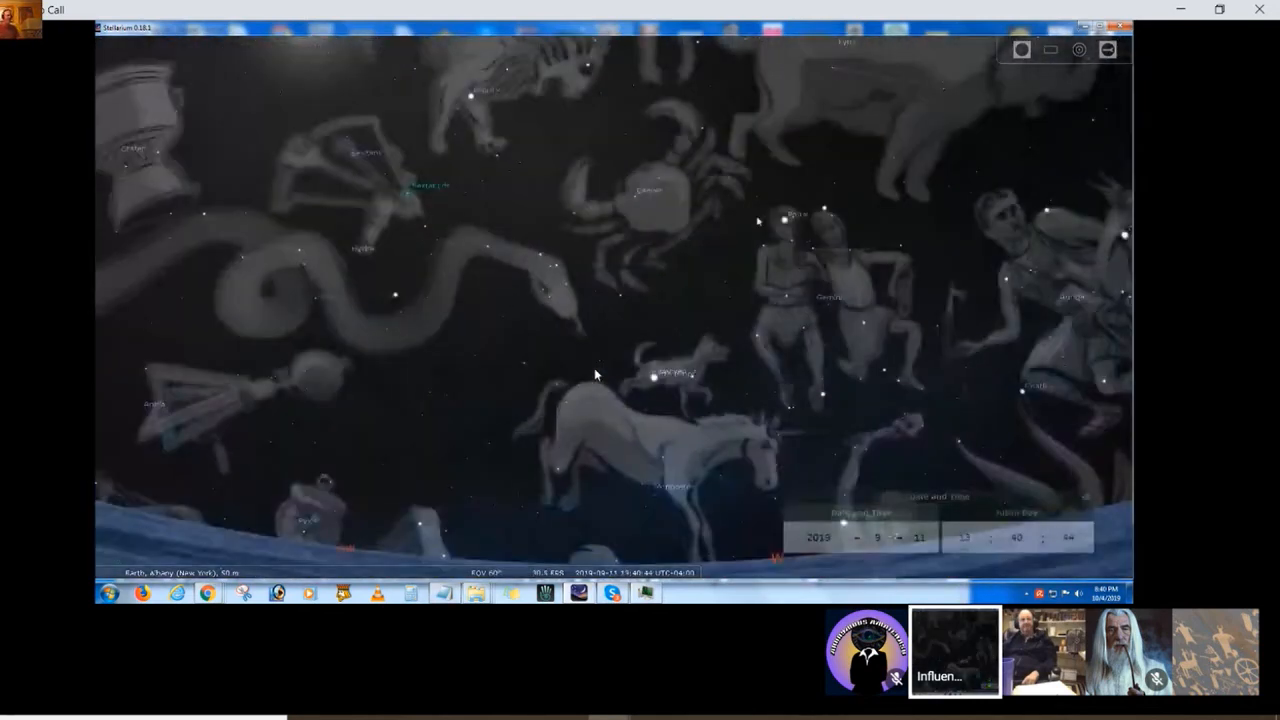
pyautogui.click(824, 208)
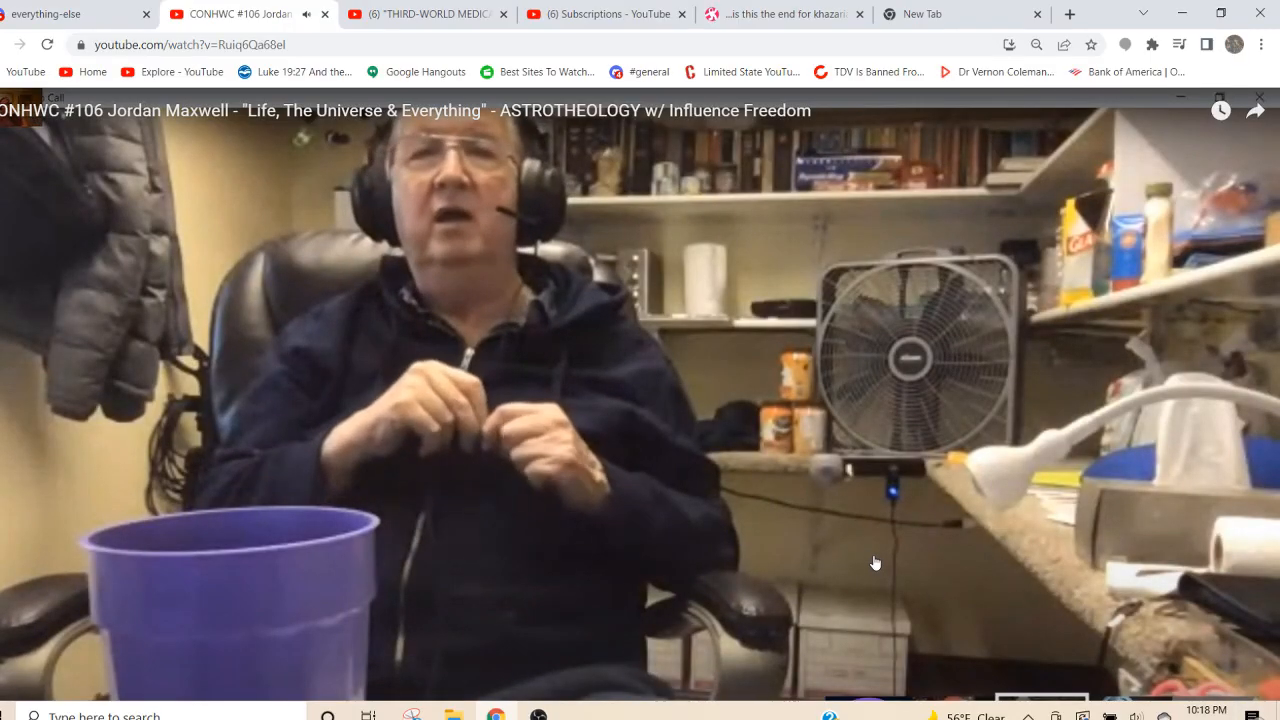
# Exit fullscreen back to the watch page with the live chat replay.
pyautogui.click(870, 582)
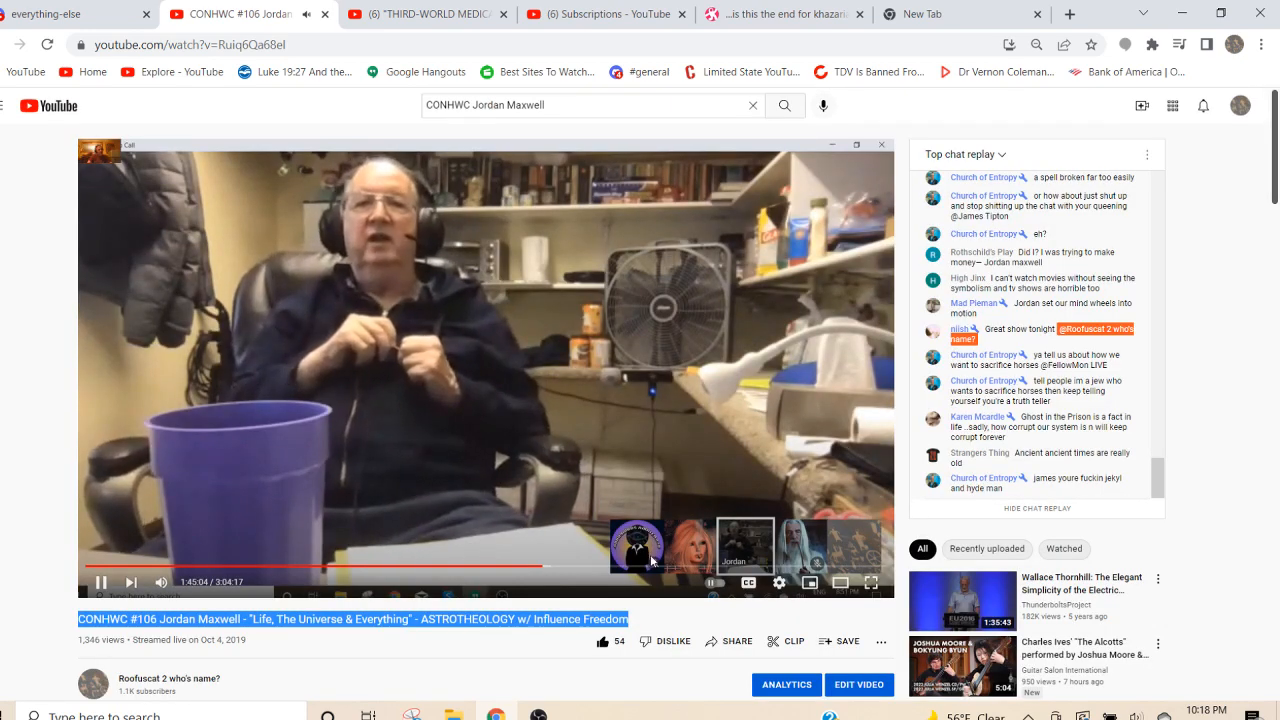